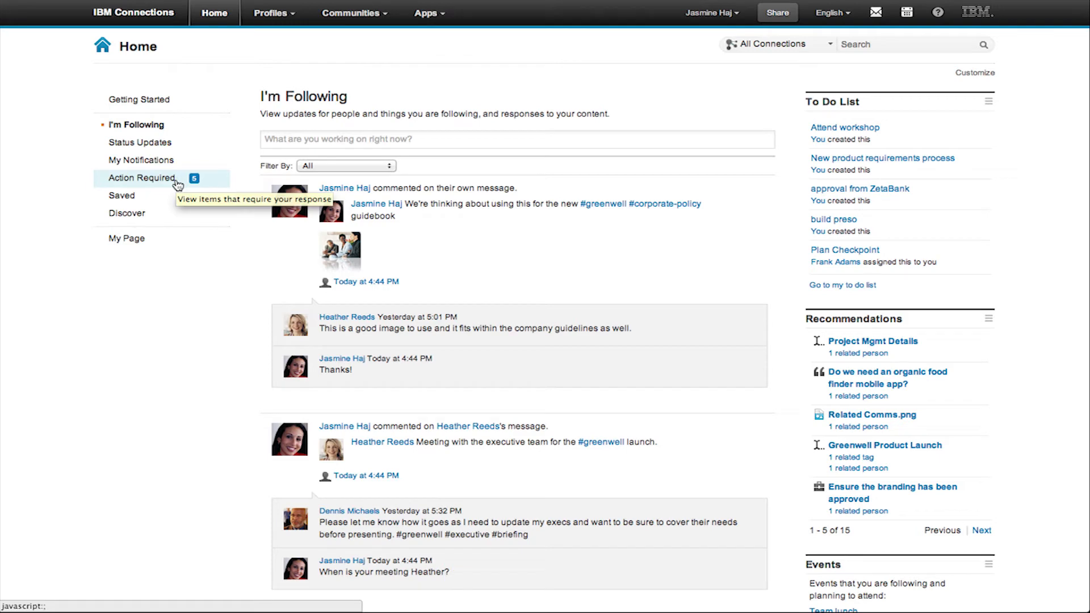
# - Review the items needing a response, then return to the I'm Following updates feed
pyautogui.click(346, 165)
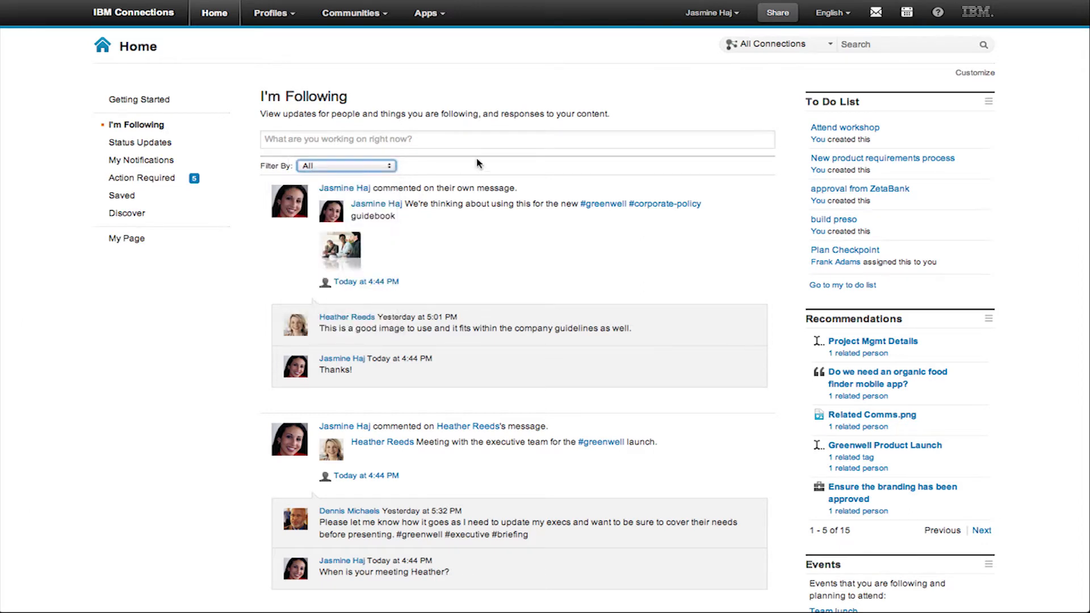
pyautogui.click(142, 178)
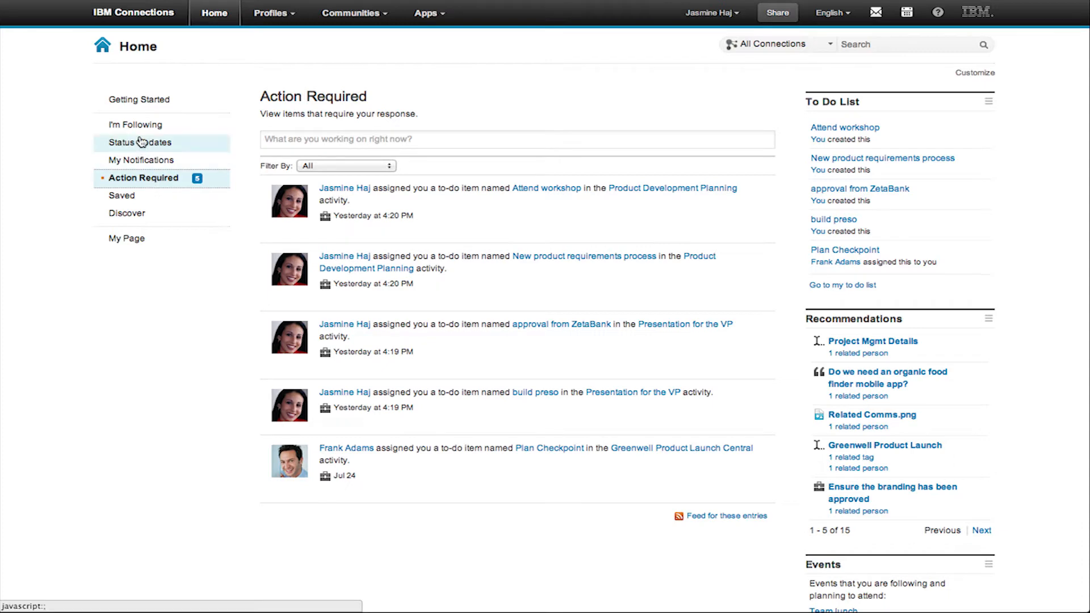
pyautogui.moveTo(140, 130)
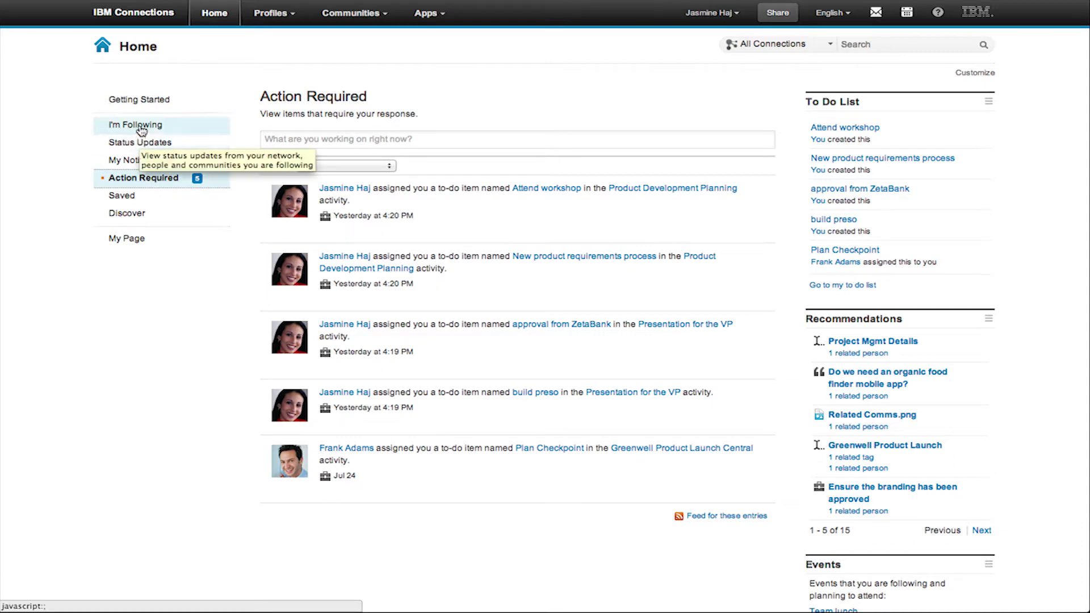
pyautogui.click(134, 124)
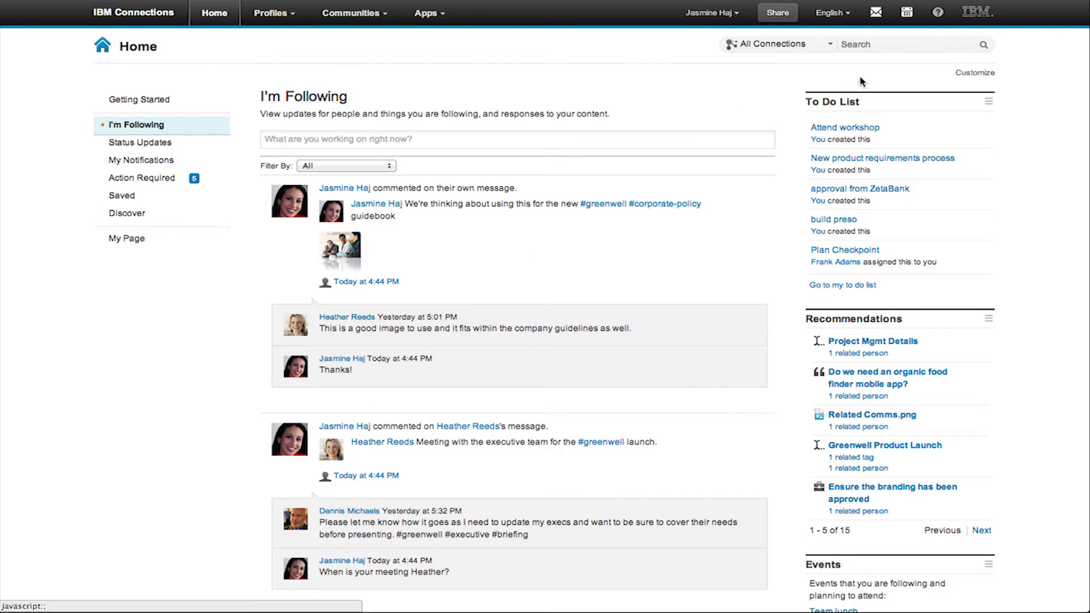
# - Reply 'Great' to Pierre's promotion message and view today's Status Meeting
pyautogui.click(876, 12)
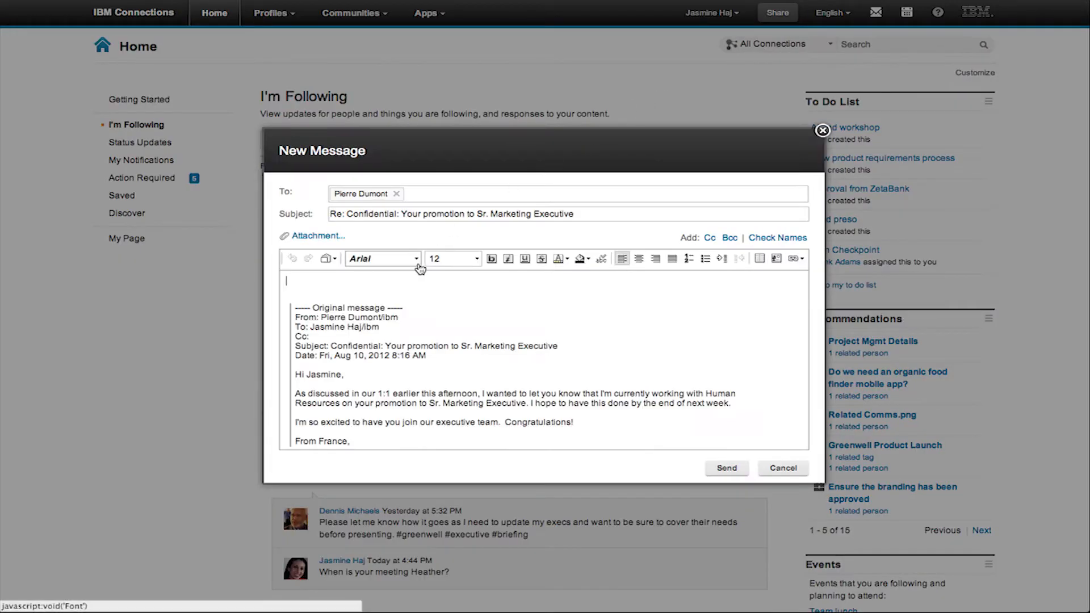
pyautogui.write('Grea')
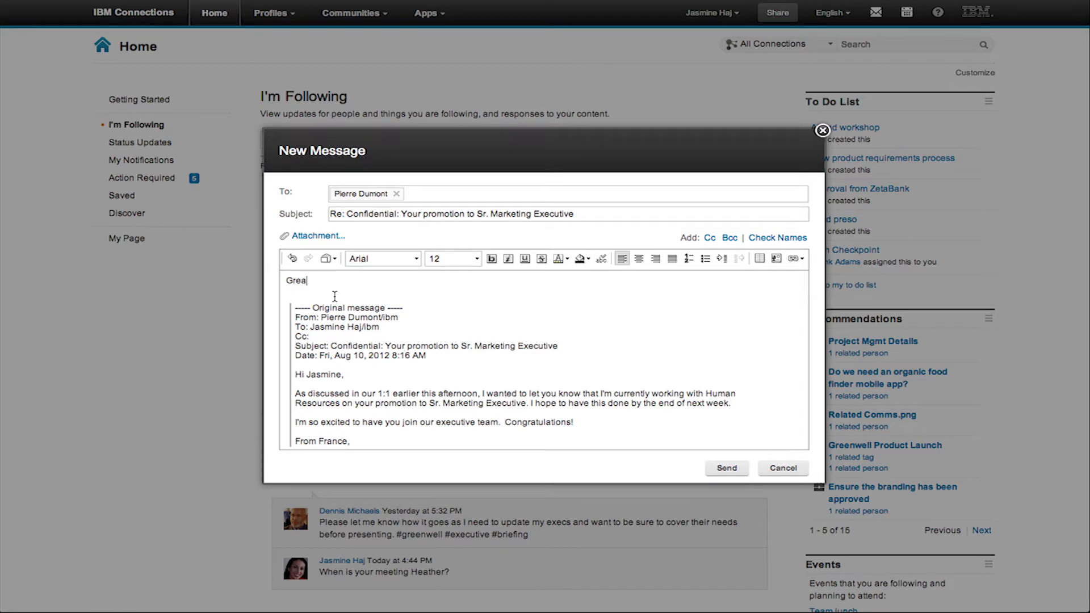
pyautogui.write('t')
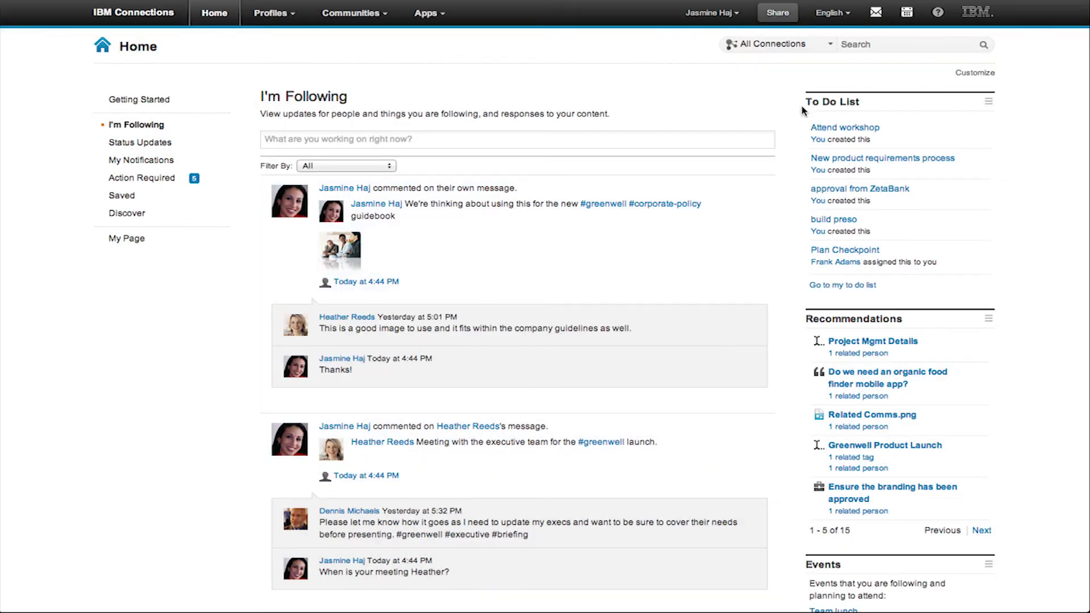
pyautogui.click(906, 12)
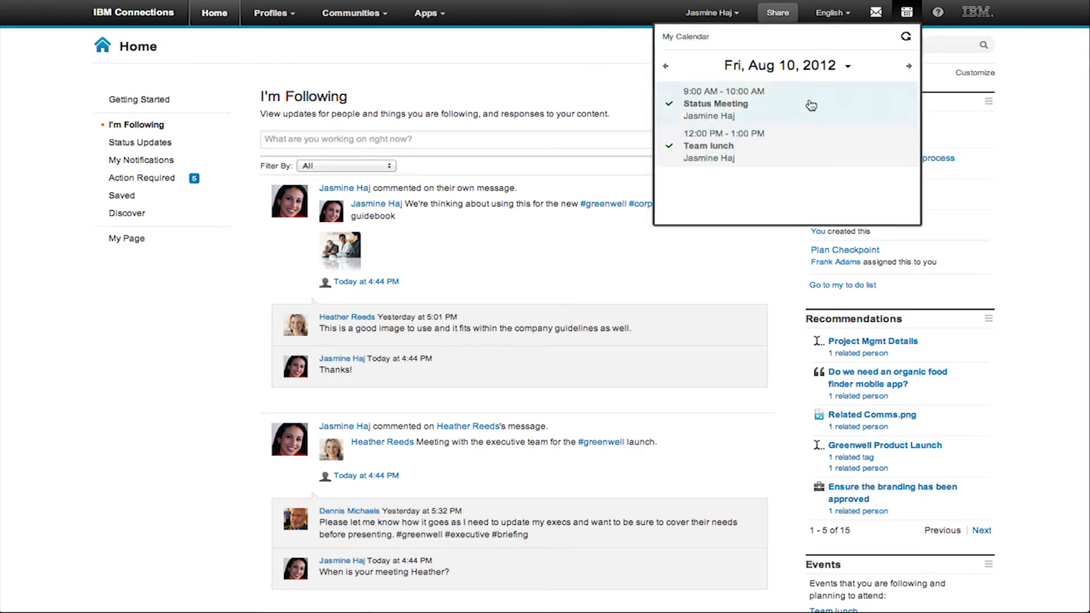
pyautogui.click(777, 12)
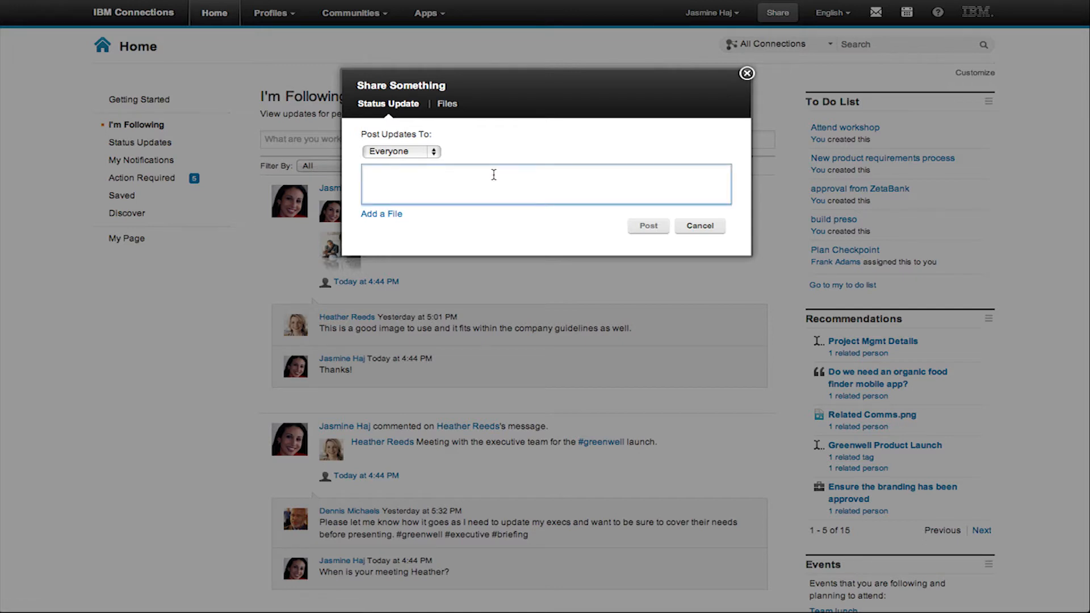
# - Write 'Getting ready for the launch!' and target the Greenwell Product Launch community
pyautogui.write('Getting ready for the launch!')
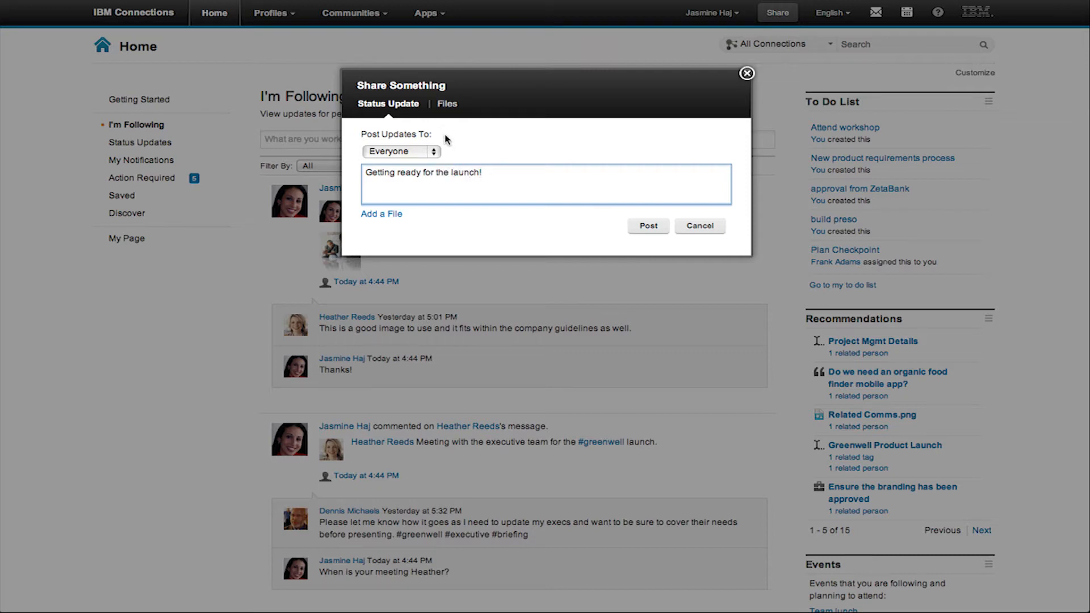
pyautogui.click(400, 151)
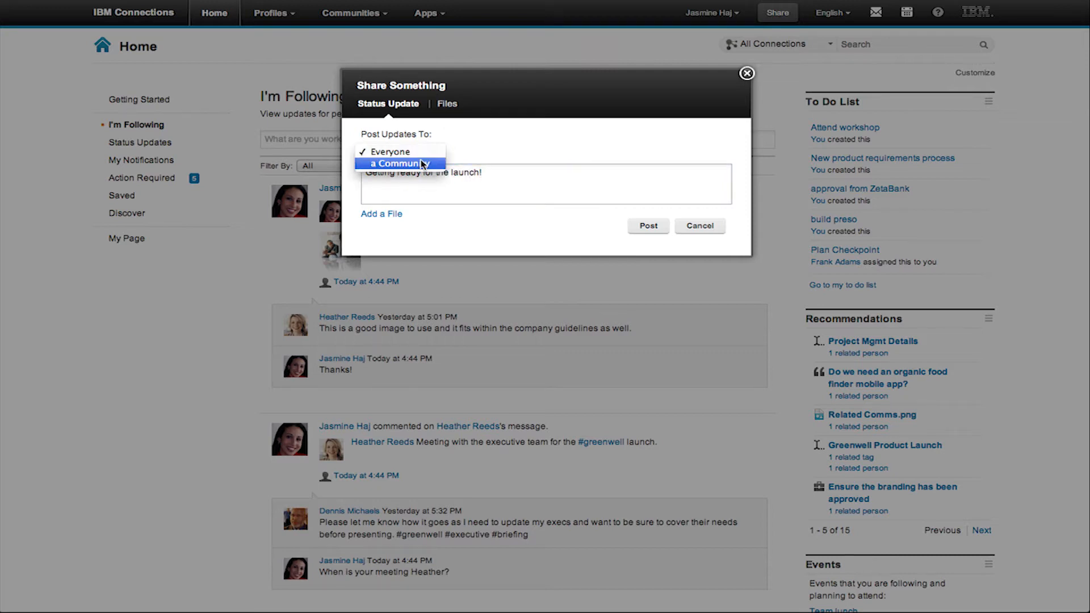
pyautogui.click(399, 162)
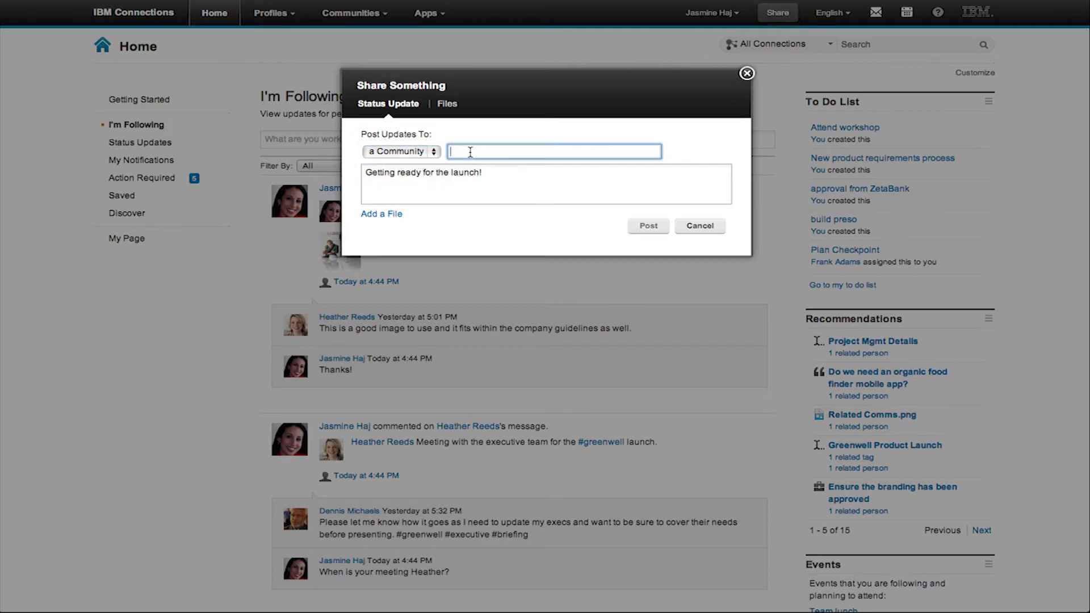
pyautogui.write('greenwell Product Launch')
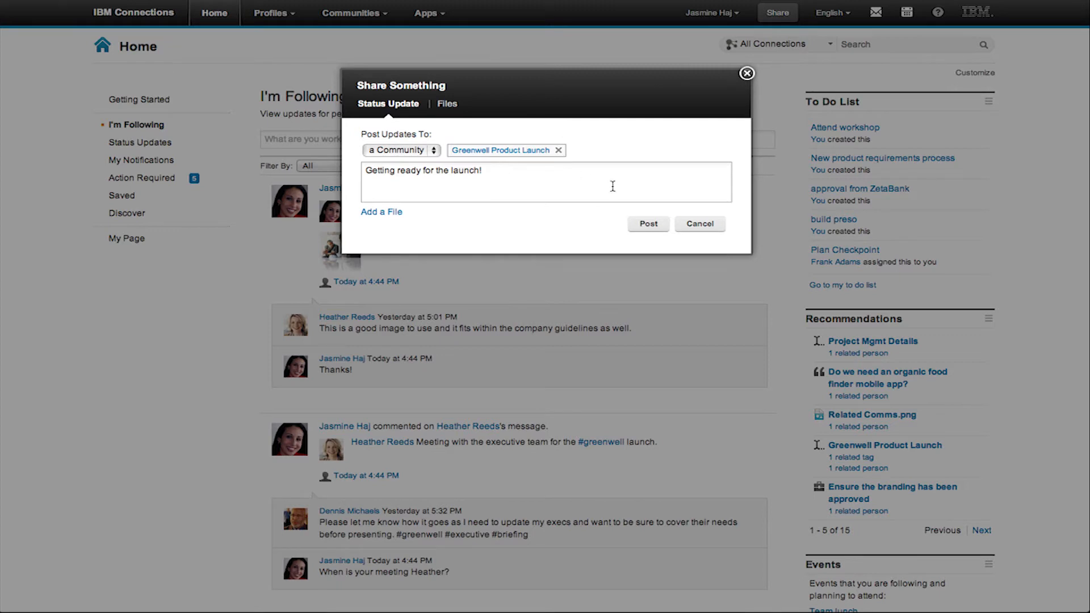
pyautogui.moveTo(368, 212)
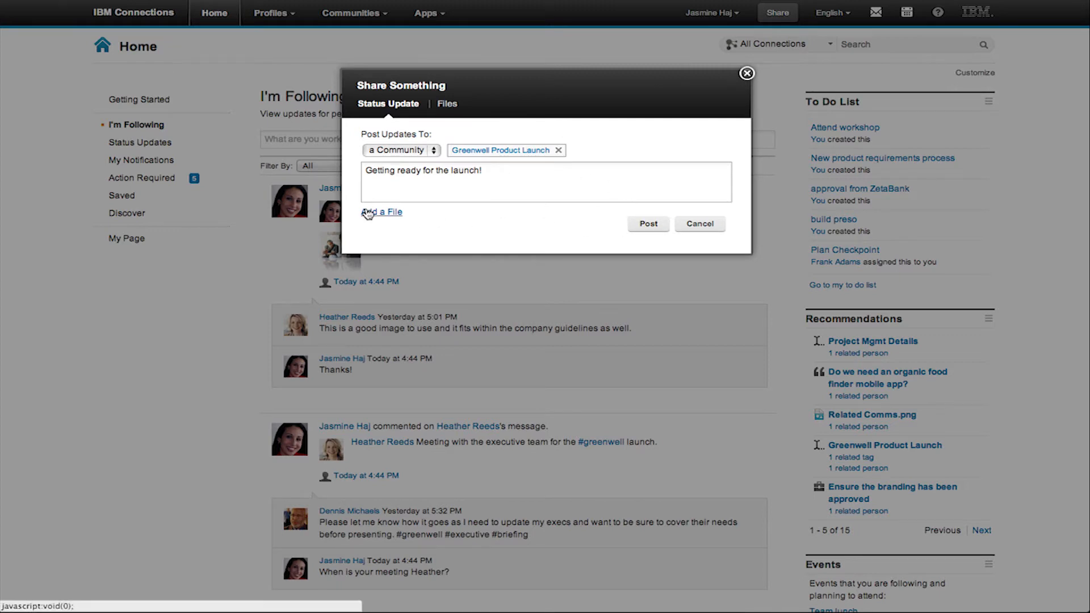
# - Attach people3.jpg from online files and post the update
pyautogui.click(380, 212)
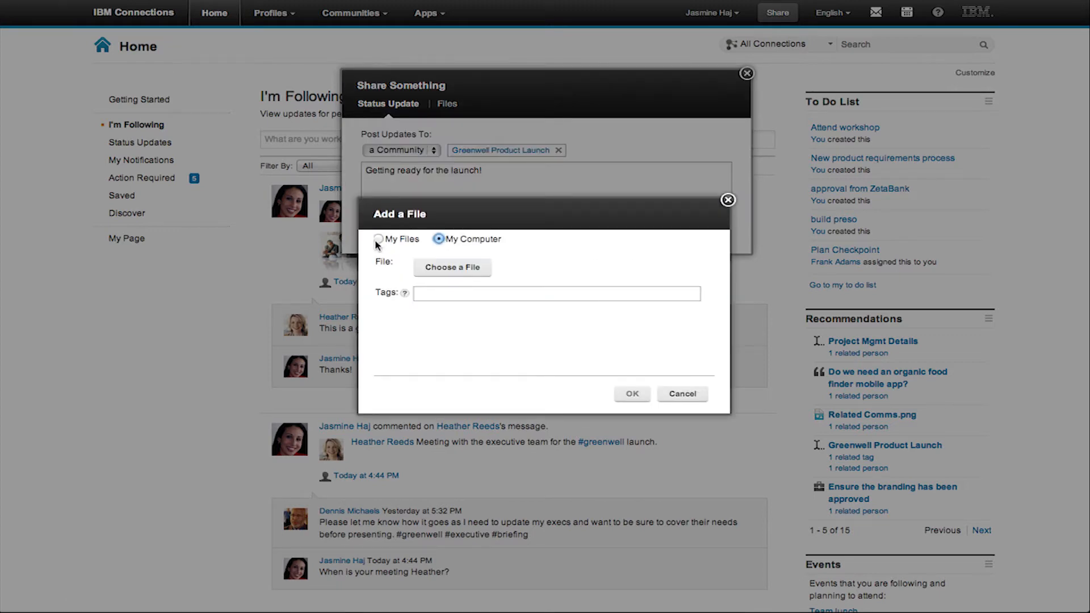
pyautogui.click(377, 239)
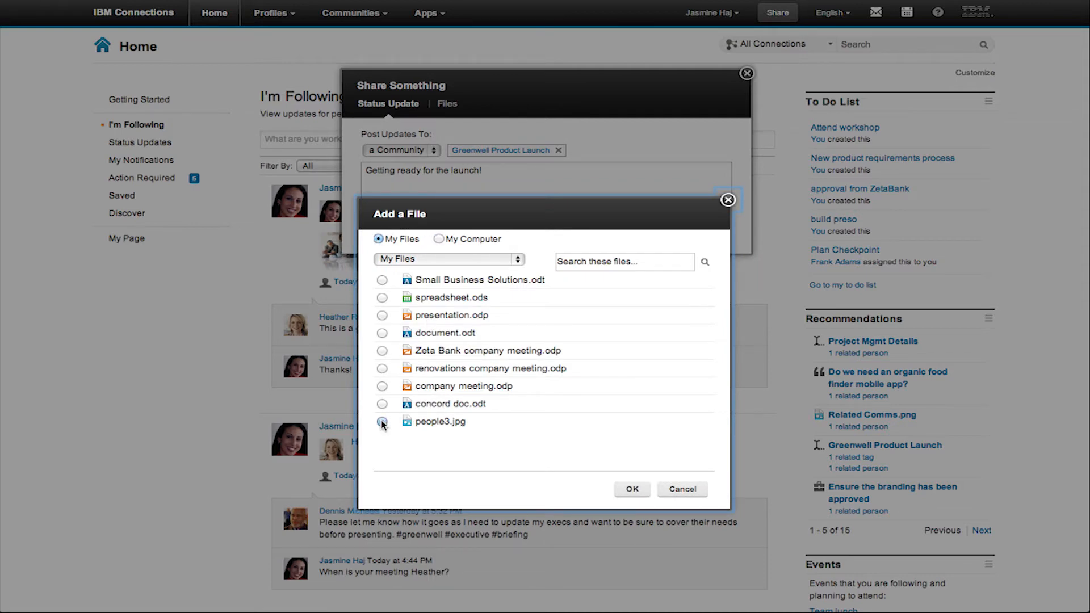
pyautogui.click(631, 489)
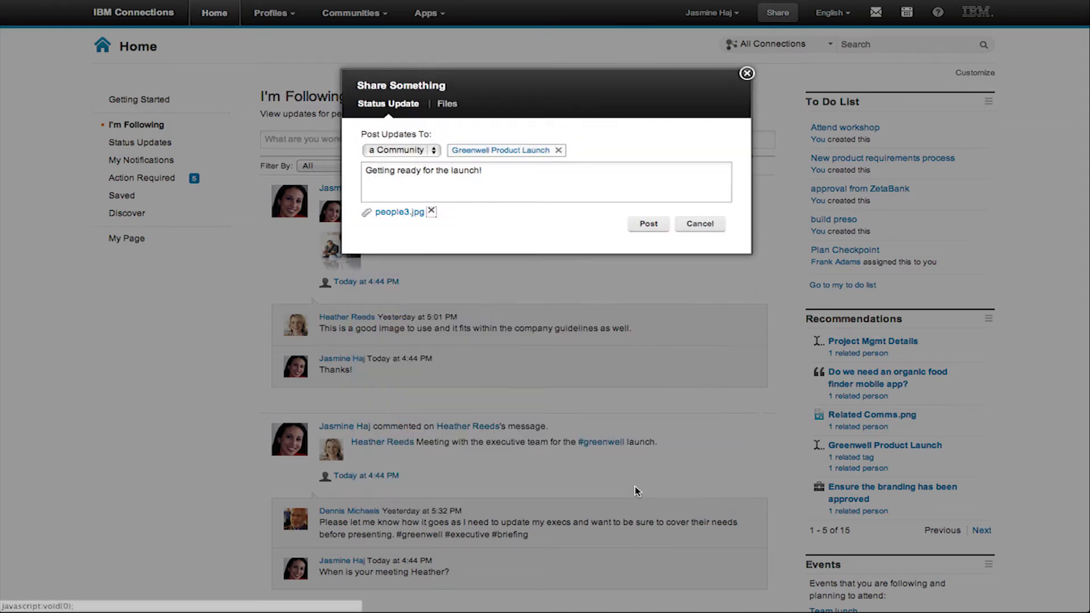
pyautogui.click(638, 224)
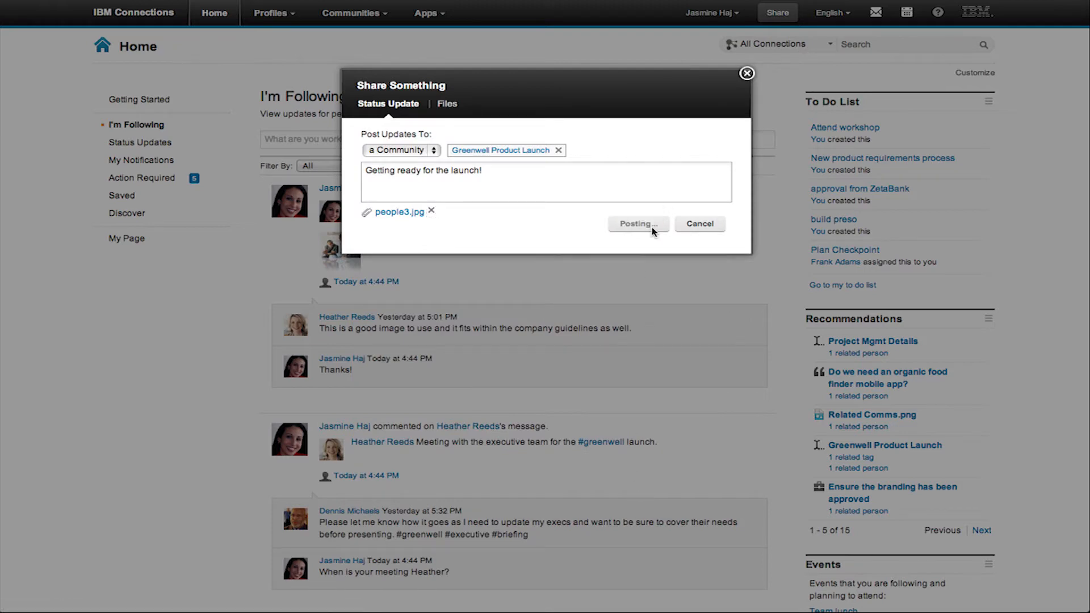
pyautogui.click(638, 223)
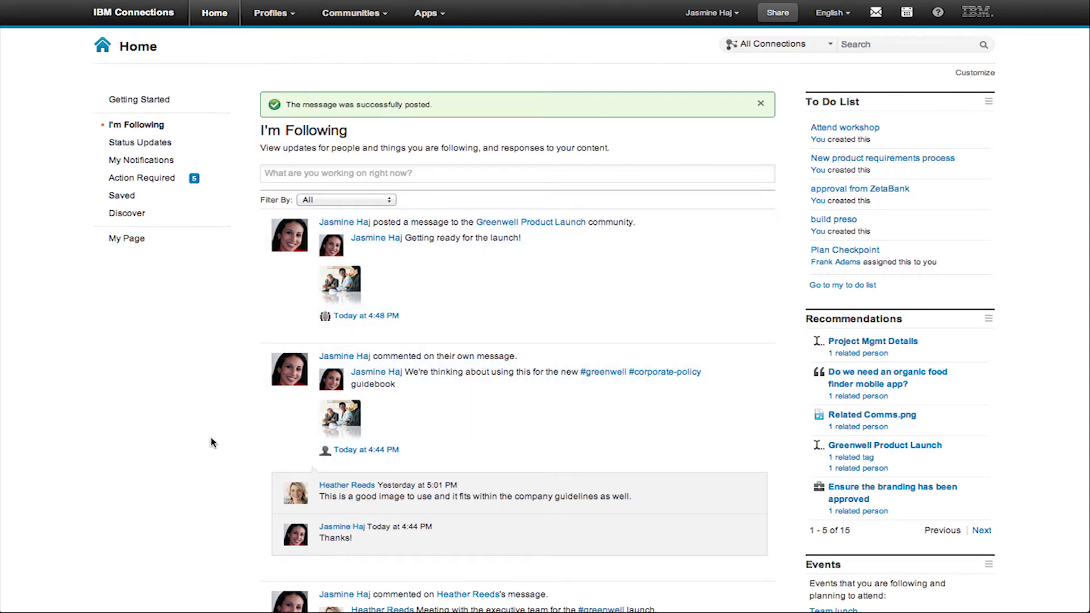
pyautogui.scroll(-3)
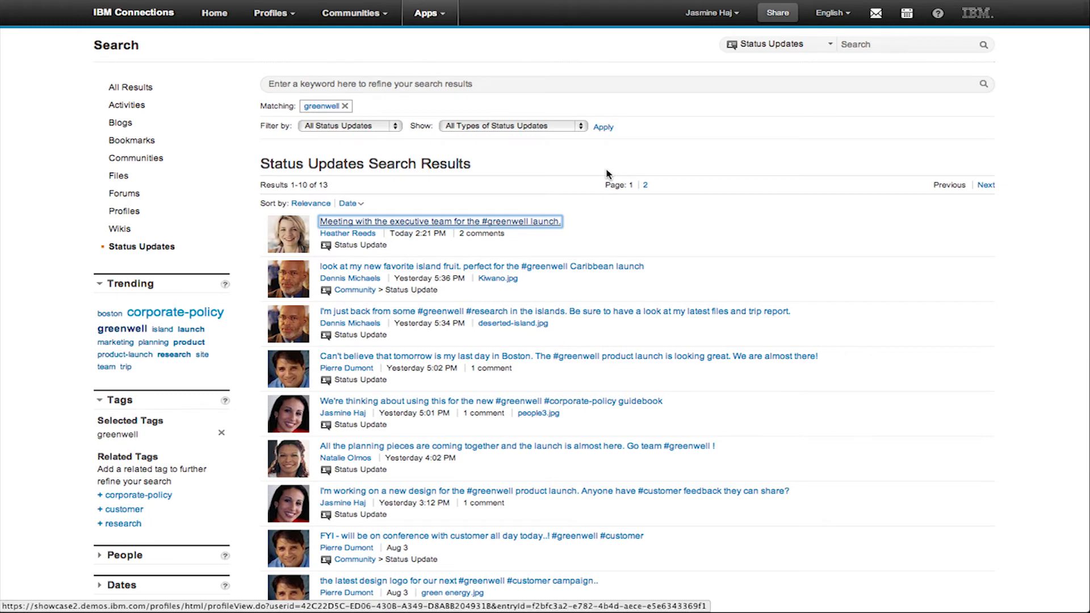
pyautogui.moveTo(500, 176)
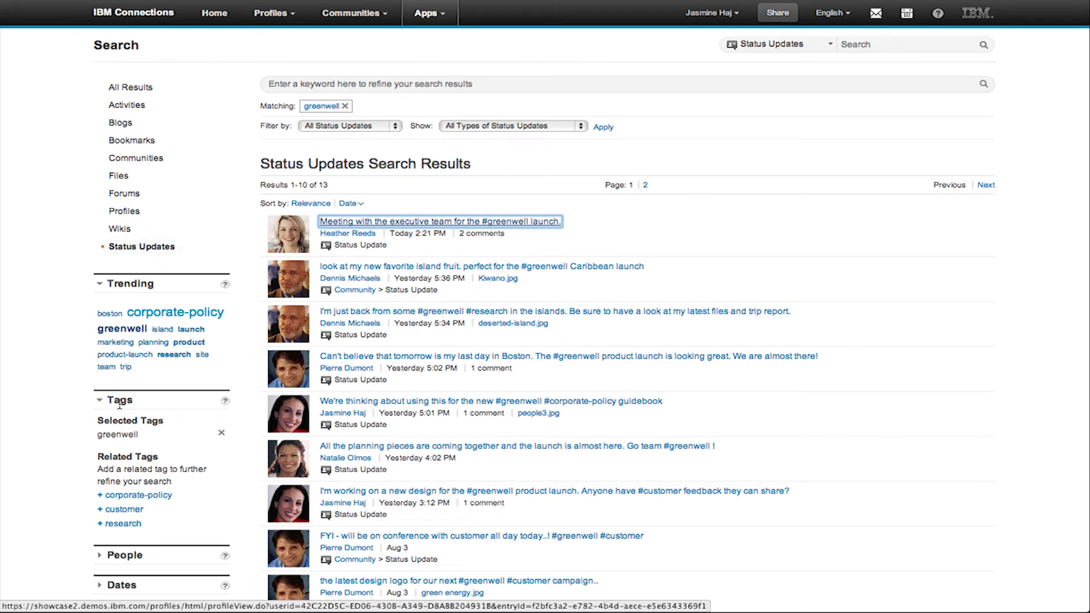
pyautogui.click(213, 13)
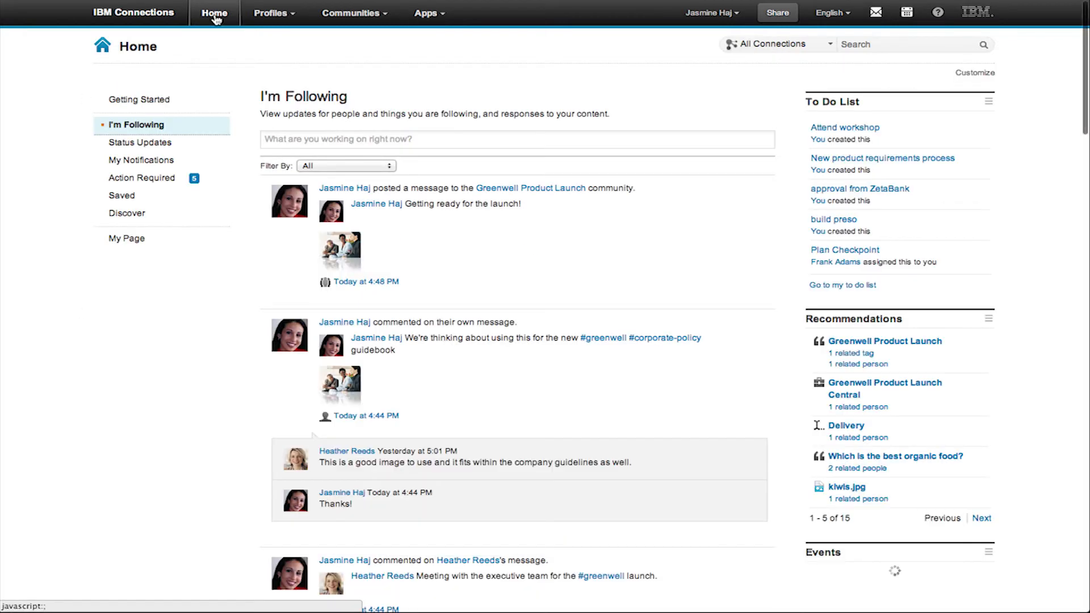
pyautogui.scroll(-3)
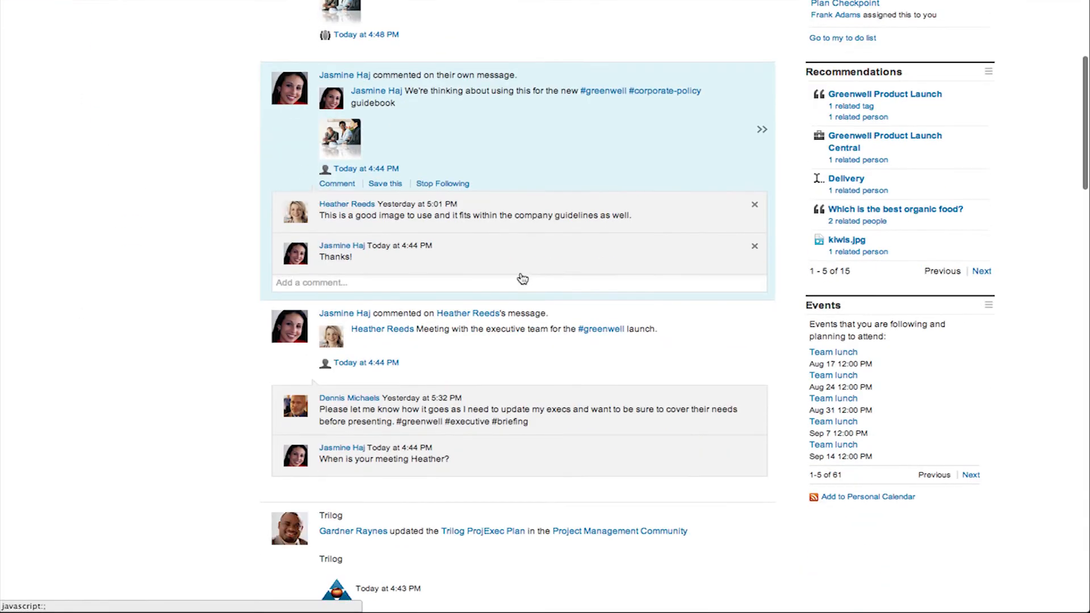
pyautogui.scroll(-3)
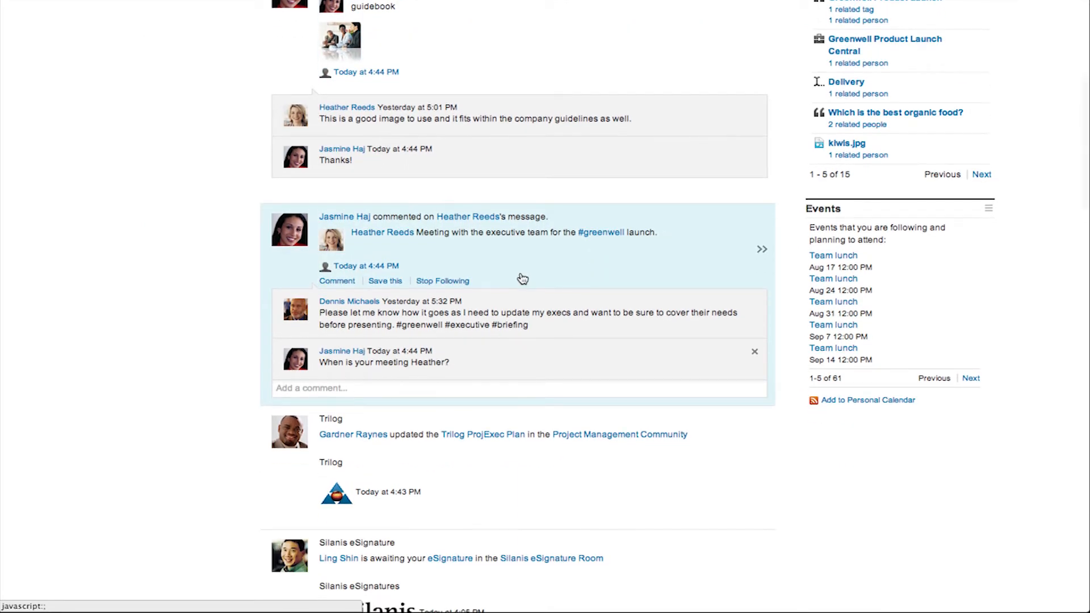
pyautogui.click(761, 249)
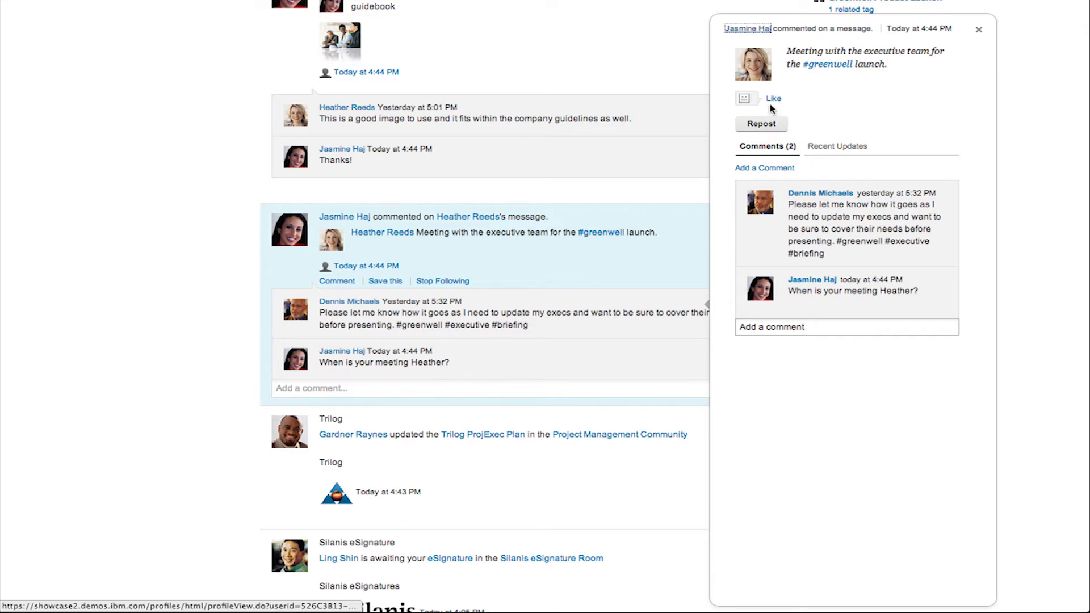
pyautogui.click(774, 98)
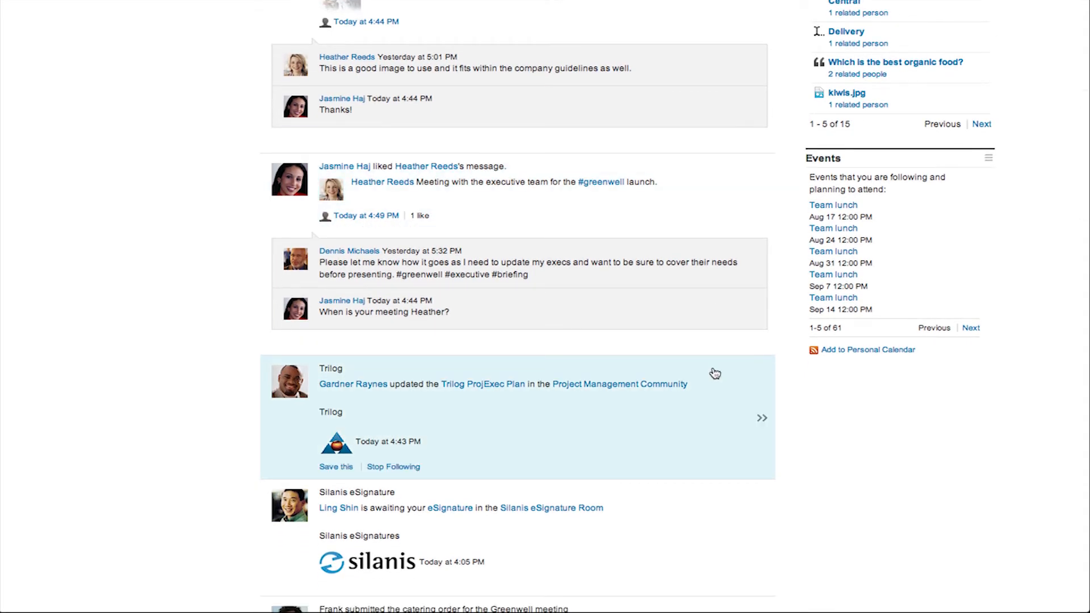
pyautogui.scroll(-3)
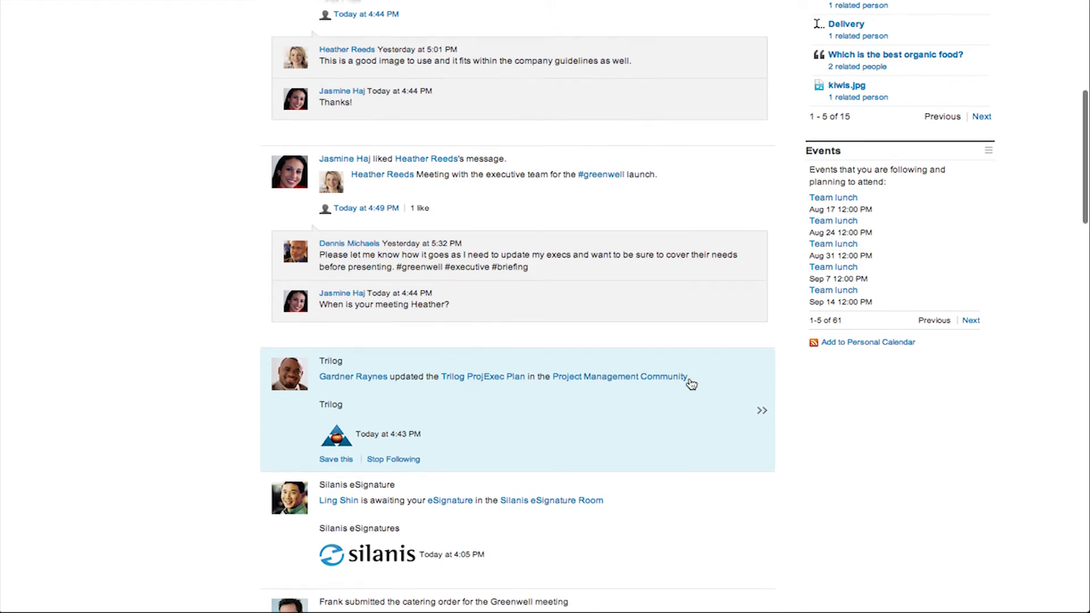
pyautogui.scroll(-3)
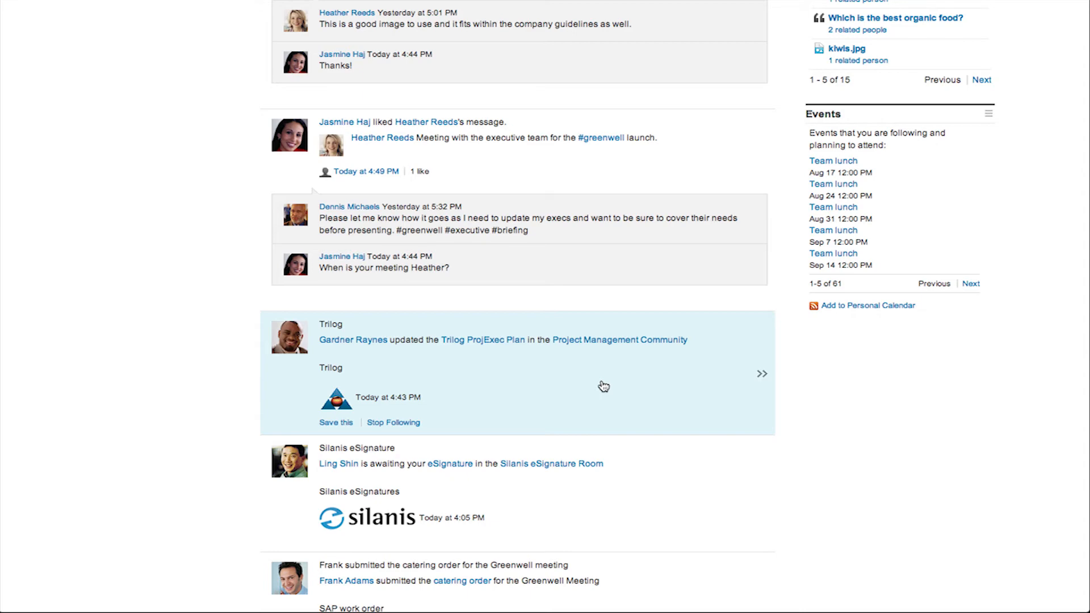
pyautogui.click(761, 374)
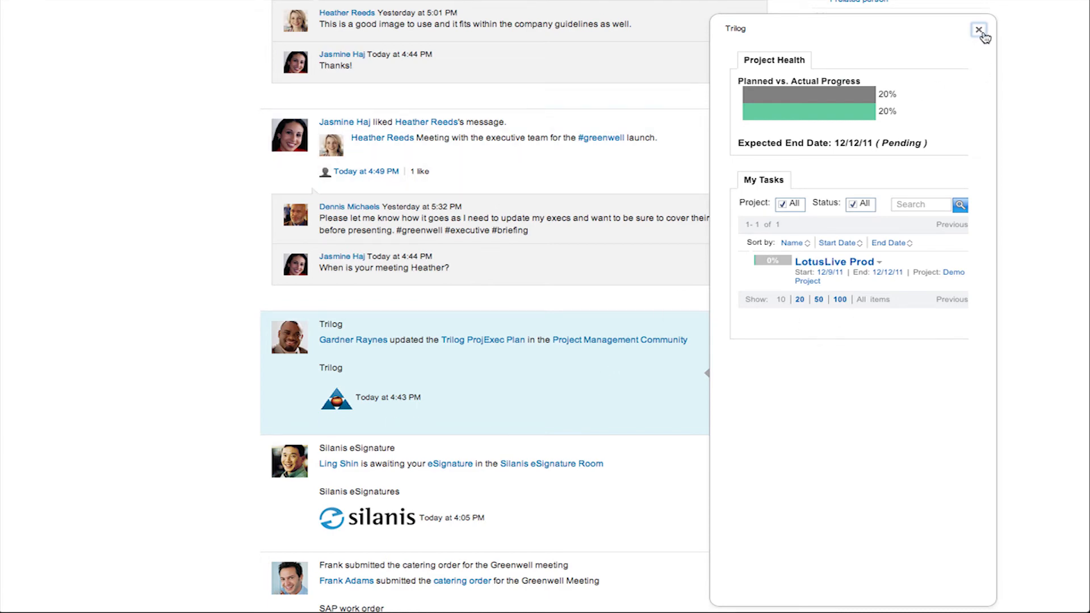
pyautogui.click(977, 28)
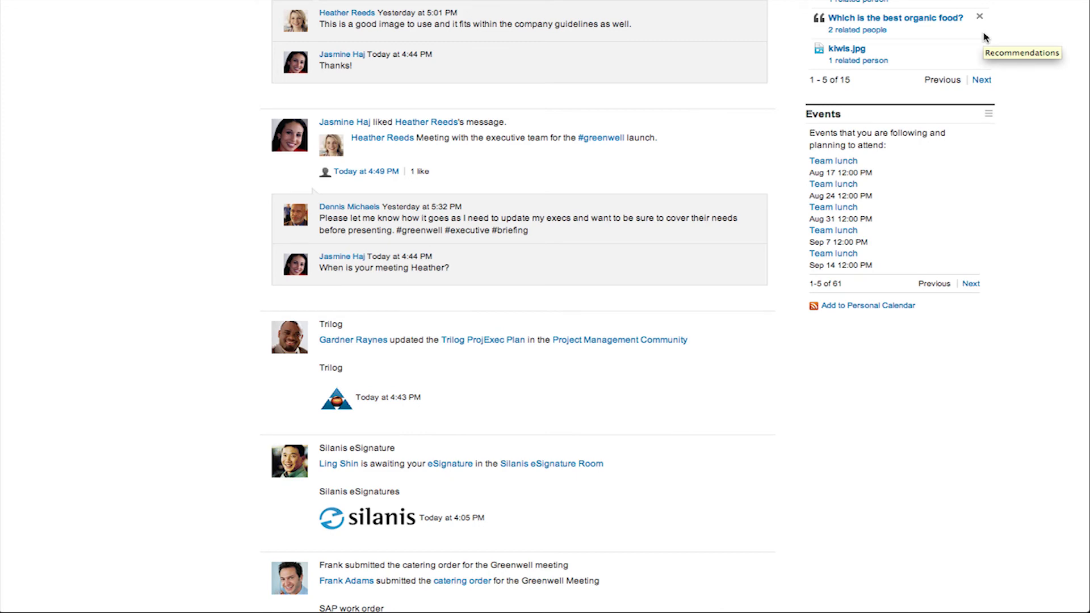
pyautogui.moveTo(866, 397)
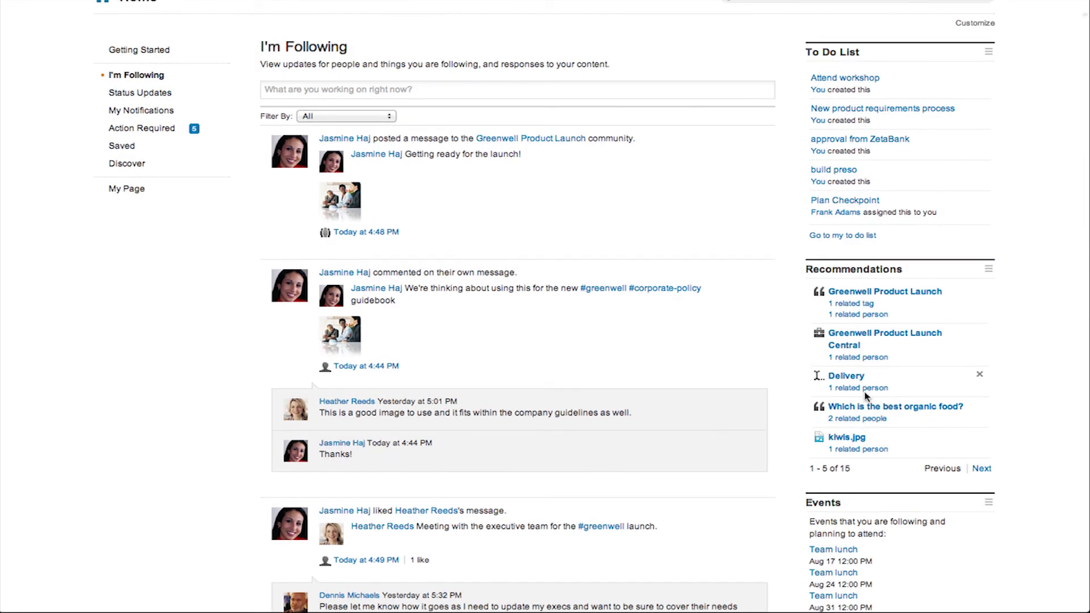
pyautogui.moveTo(969, 400)
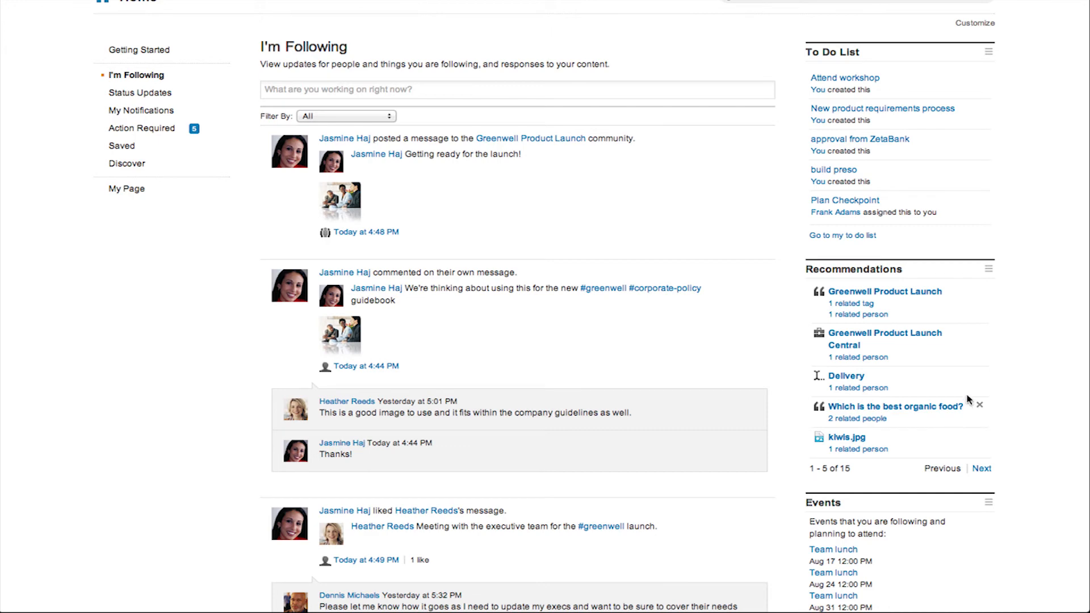